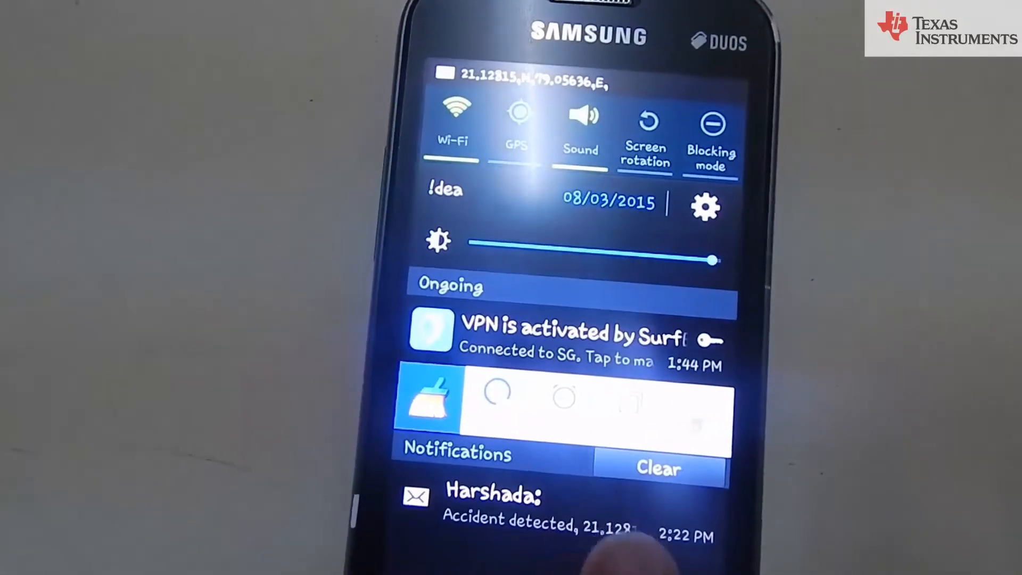
# Open the 'Accident detected' SMS notification to view the GPS coordinates in its conversation
pyautogui.click(495, 502)
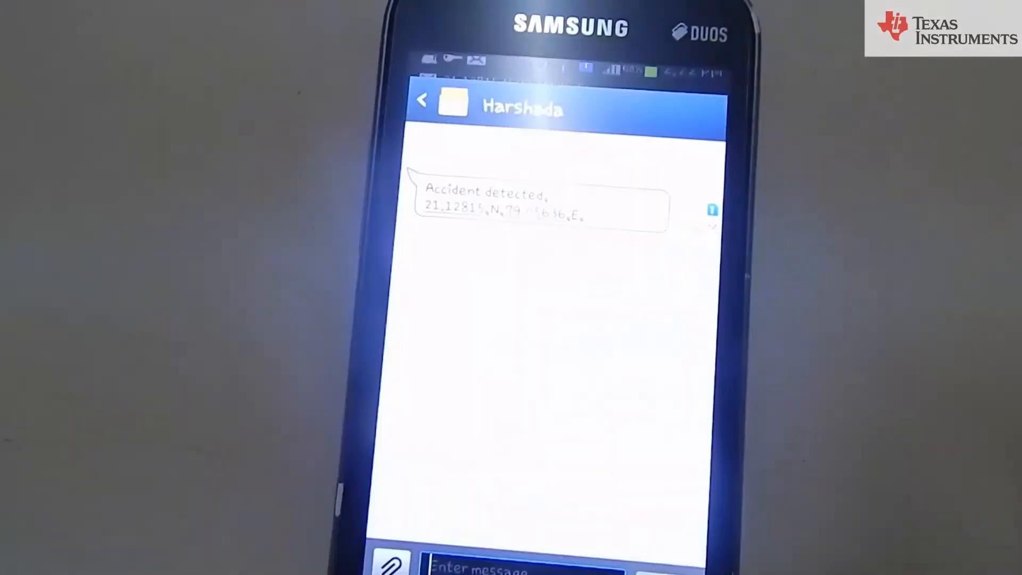